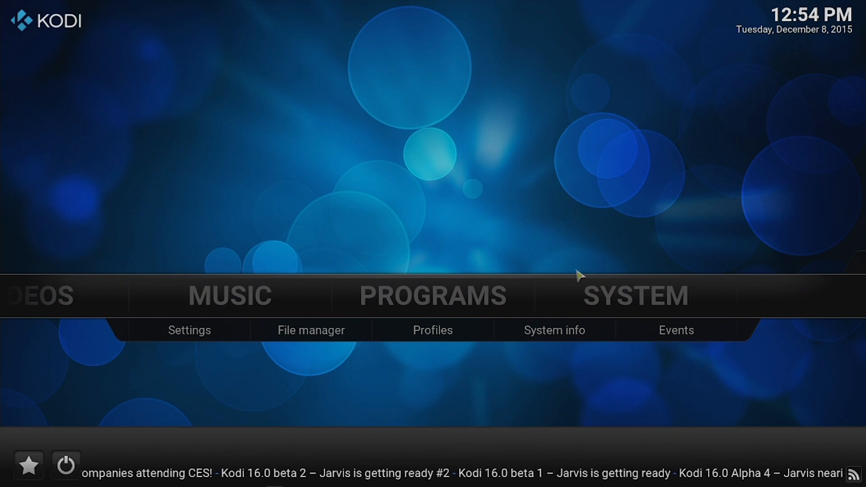
pyautogui.moveTo(606, 310)
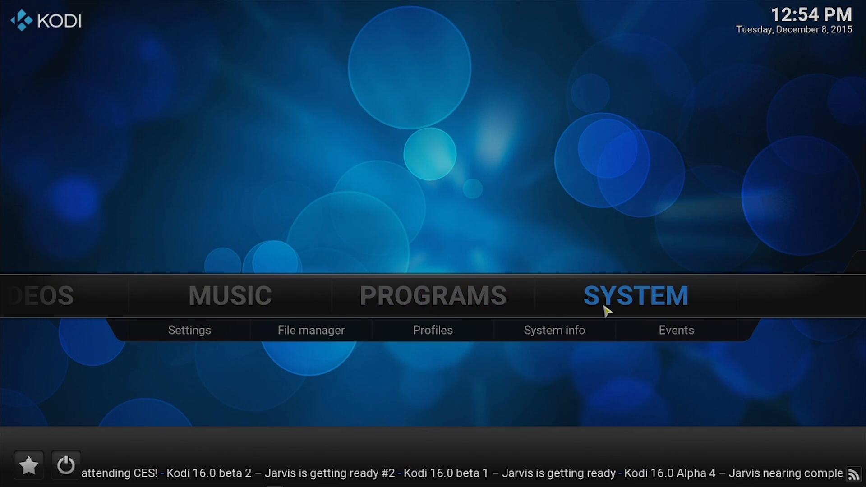
# Open Kodi's File manager and bring up the Add source dialog
pyautogui.click(311, 330)
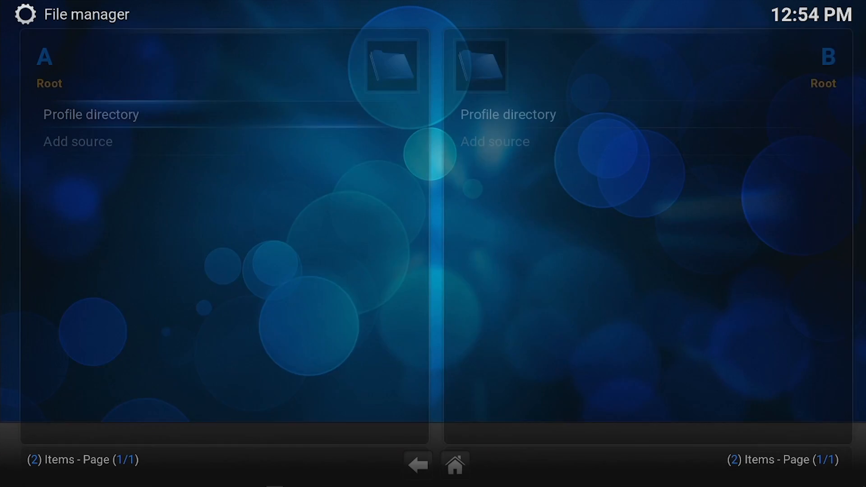
pyautogui.click(78, 141)
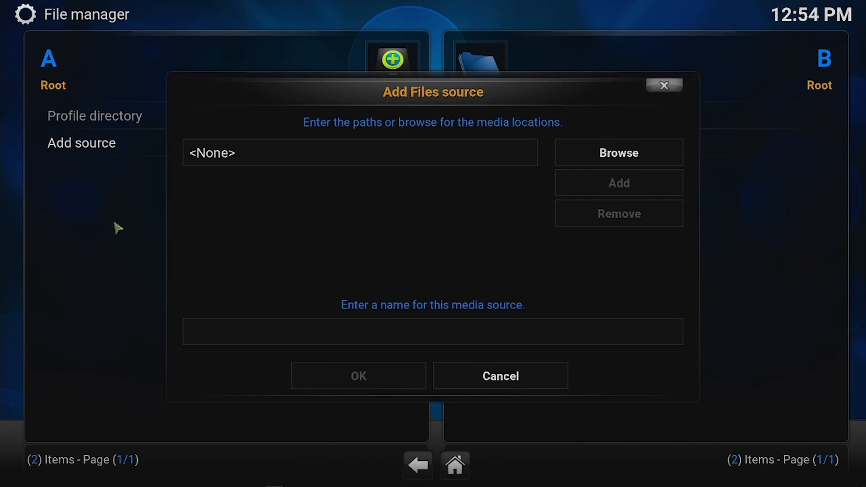
pyautogui.click(359, 152)
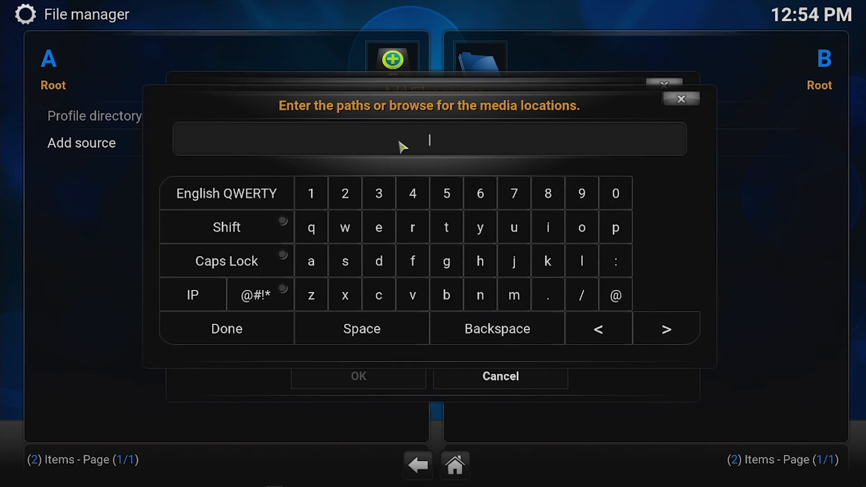
pyautogui.write('http://fusio')
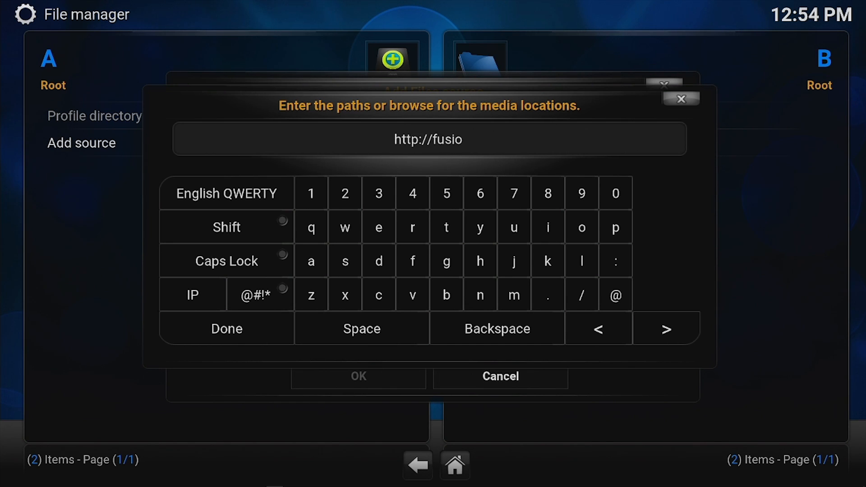
pyautogui.write('n.tv')
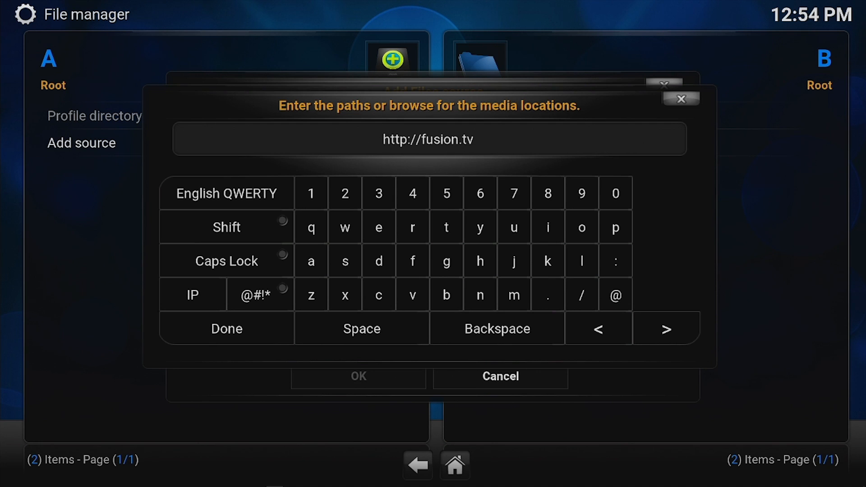
pyautogui.write('addons.ag')
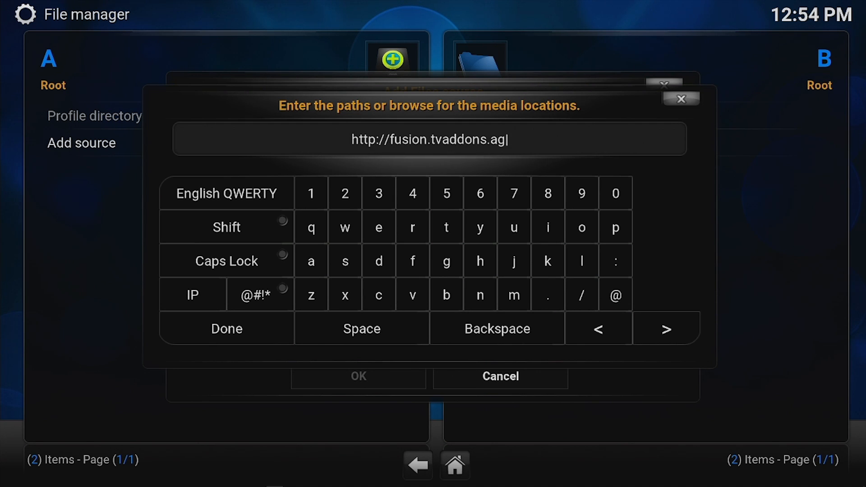
pyautogui.click(226, 328)
pyautogui.write('Fl')
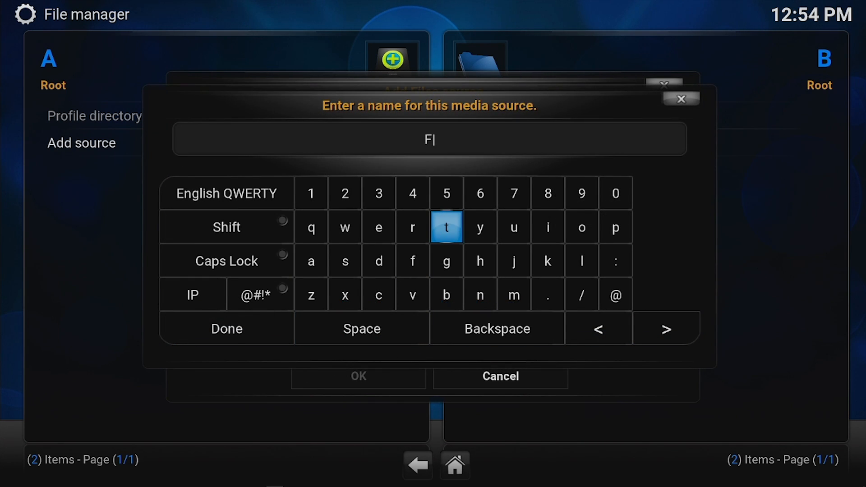
pyautogui.write('usion')
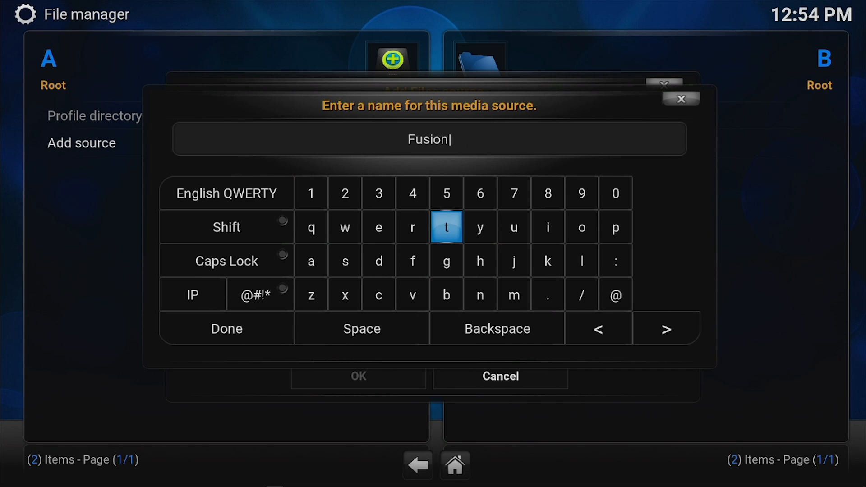
pyautogui.click(226, 328)
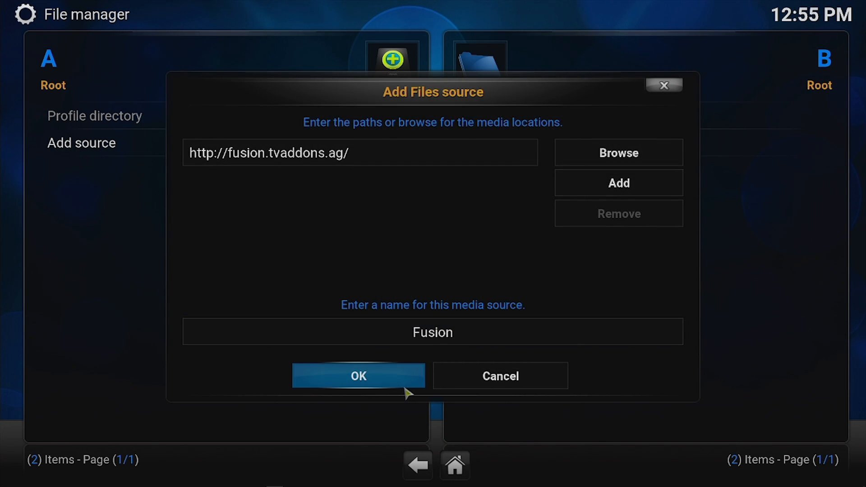
pyautogui.click(358, 376)
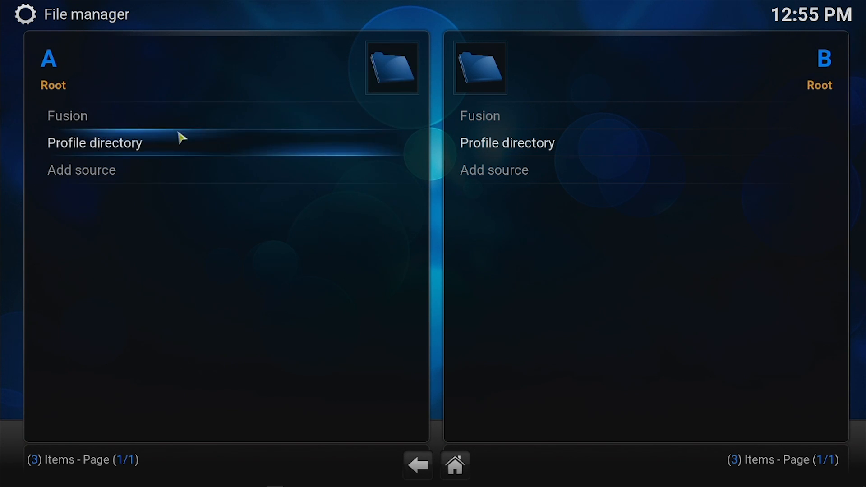
# Open Settings > Add-ons > Install from zip file
pyautogui.click(67, 116)
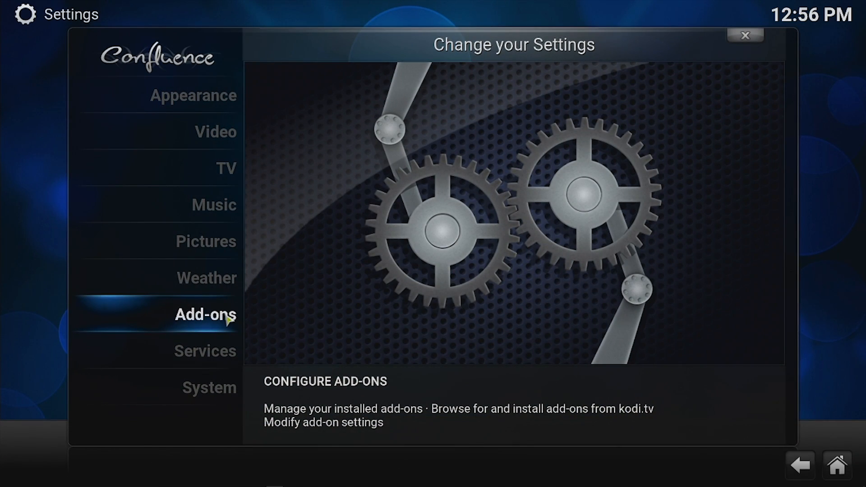
pyautogui.click(205, 315)
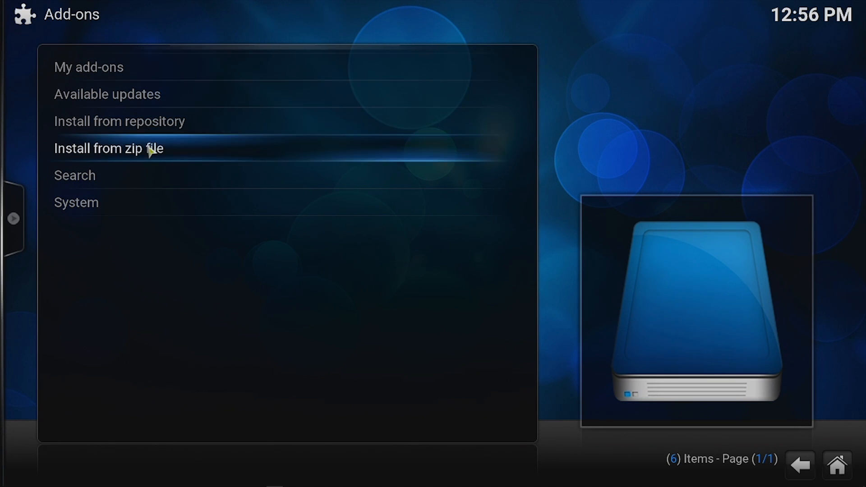
pyautogui.click(108, 148)
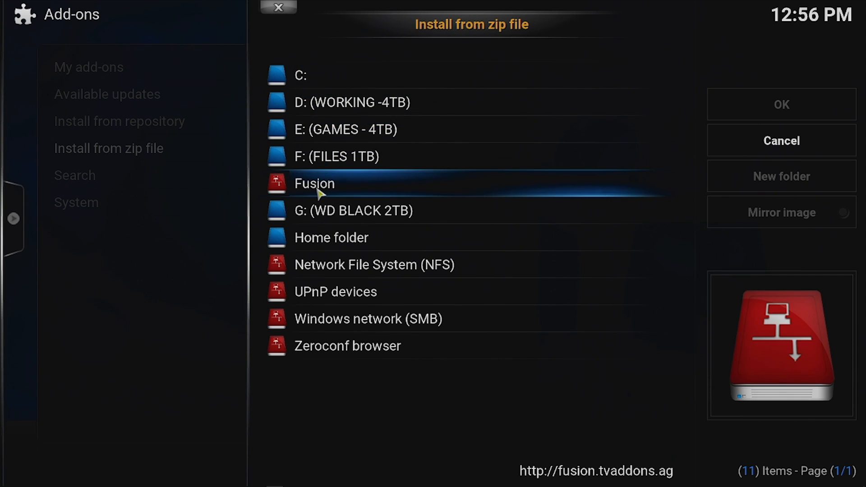
# Install plugin.program.addoninstaller-1.2.5.zip from Fusion's xbmc-scripts folder
pyautogui.click(314, 184)
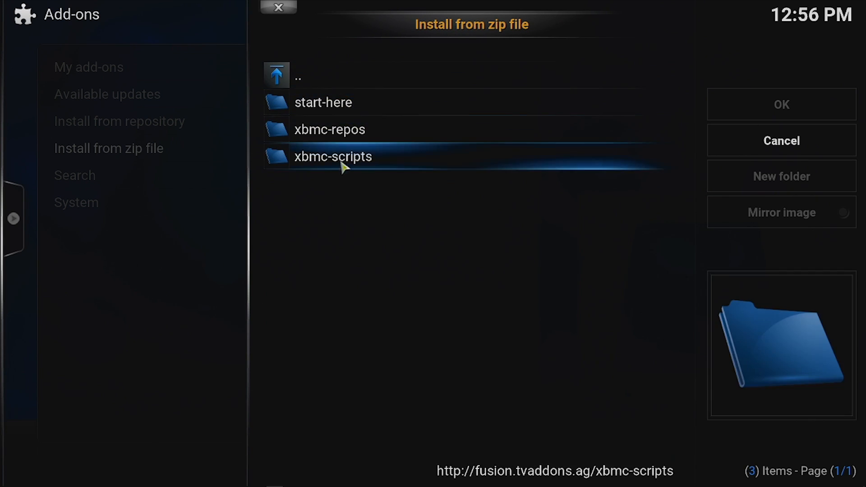
pyautogui.moveTo(322, 170)
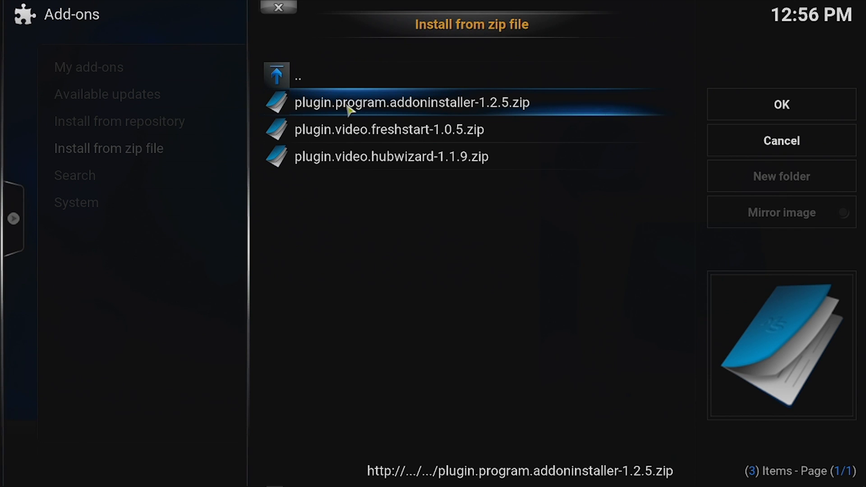
pyautogui.moveTo(406, 113)
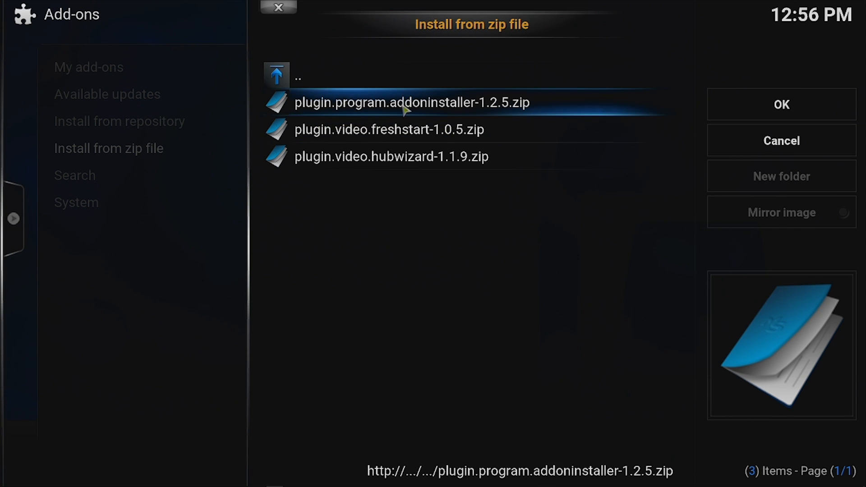
pyautogui.click(277, 7)
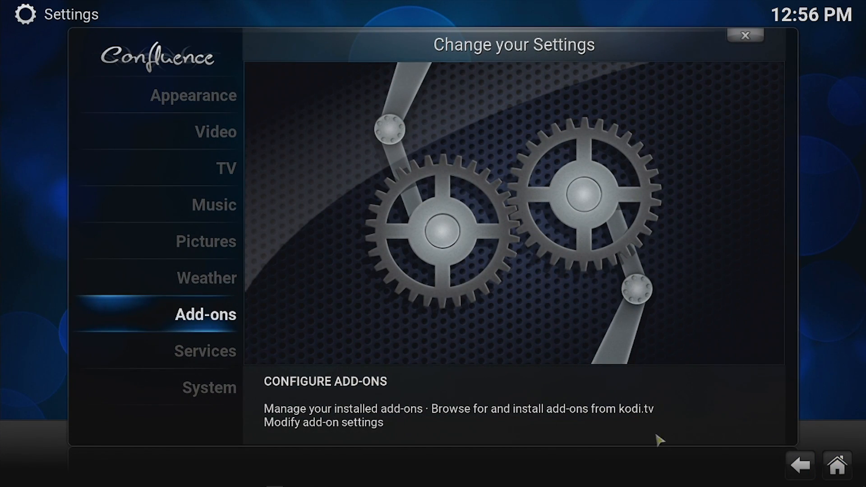
# Return home, open Programs, and launch Addon Installer 1.2.5
pyautogui.click(745, 35)
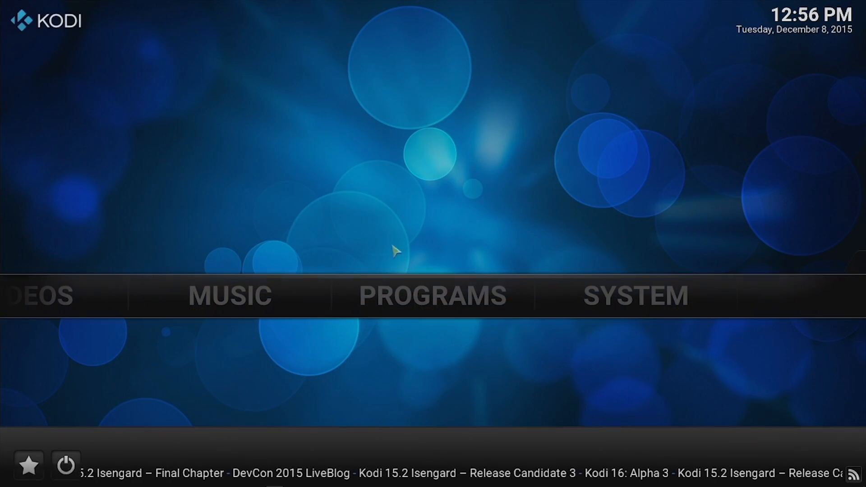
pyautogui.click(436, 295)
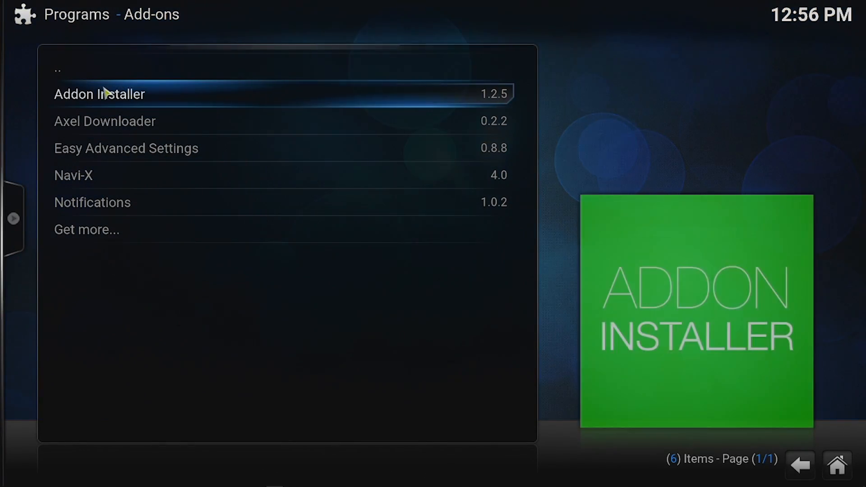
pyautogui.click(100, 94)
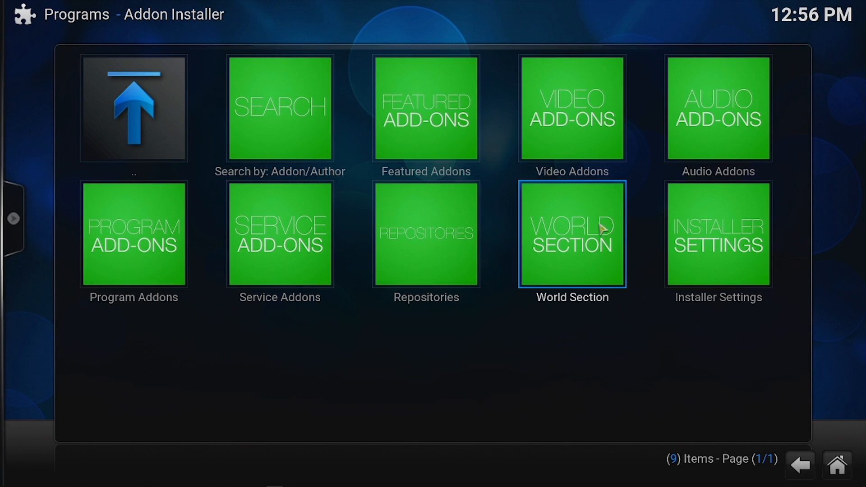
pyautogui.moveTo(625, 476)
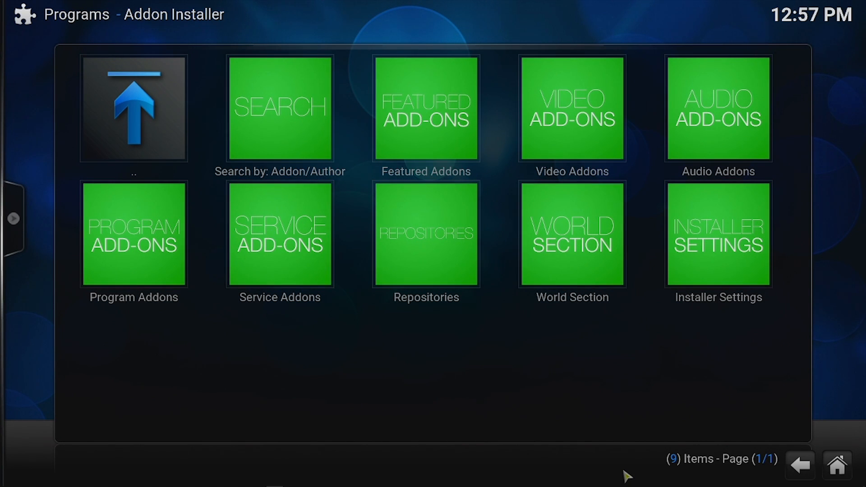